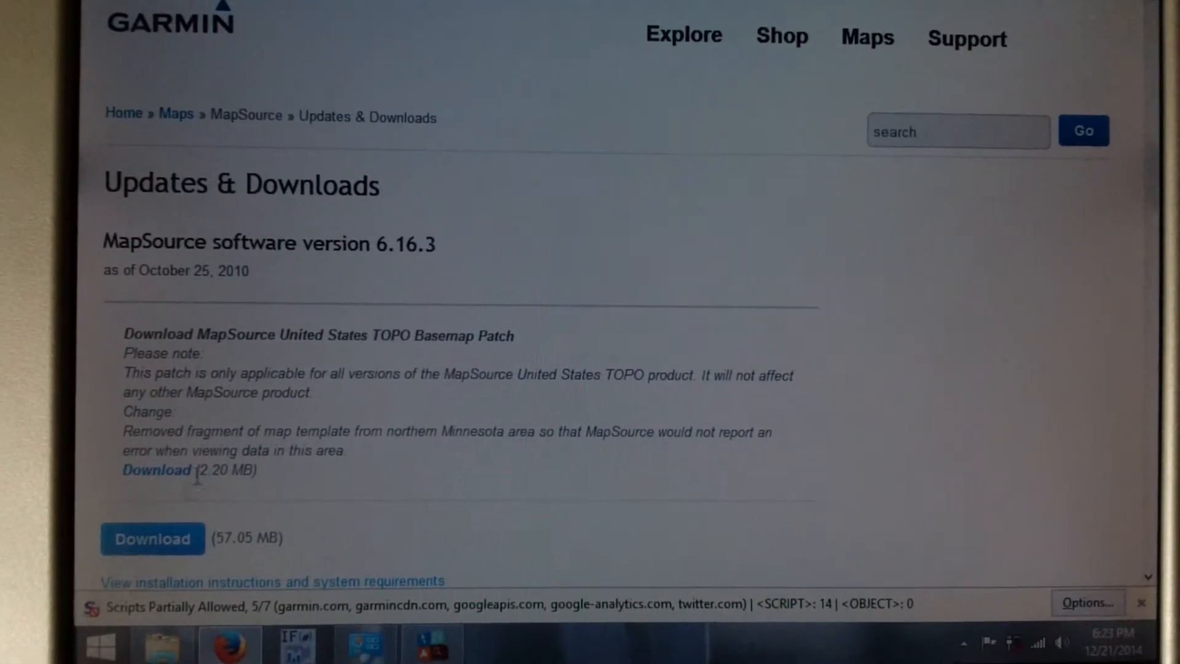
Step: Download the MapSource 6.16.3 installer from Garmin's Updates & Downloads page
click(153, 540)
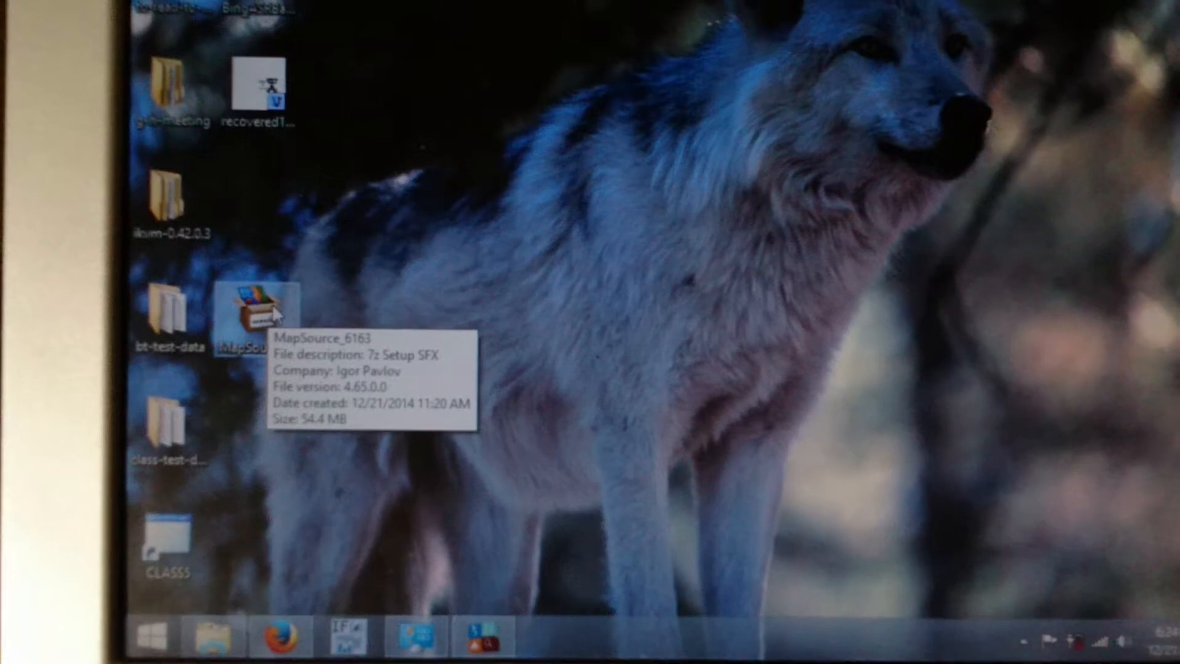
Step: Extract the MapSource_6163 archive in place on the desktop with 7-Zip
right_click(250, 314)
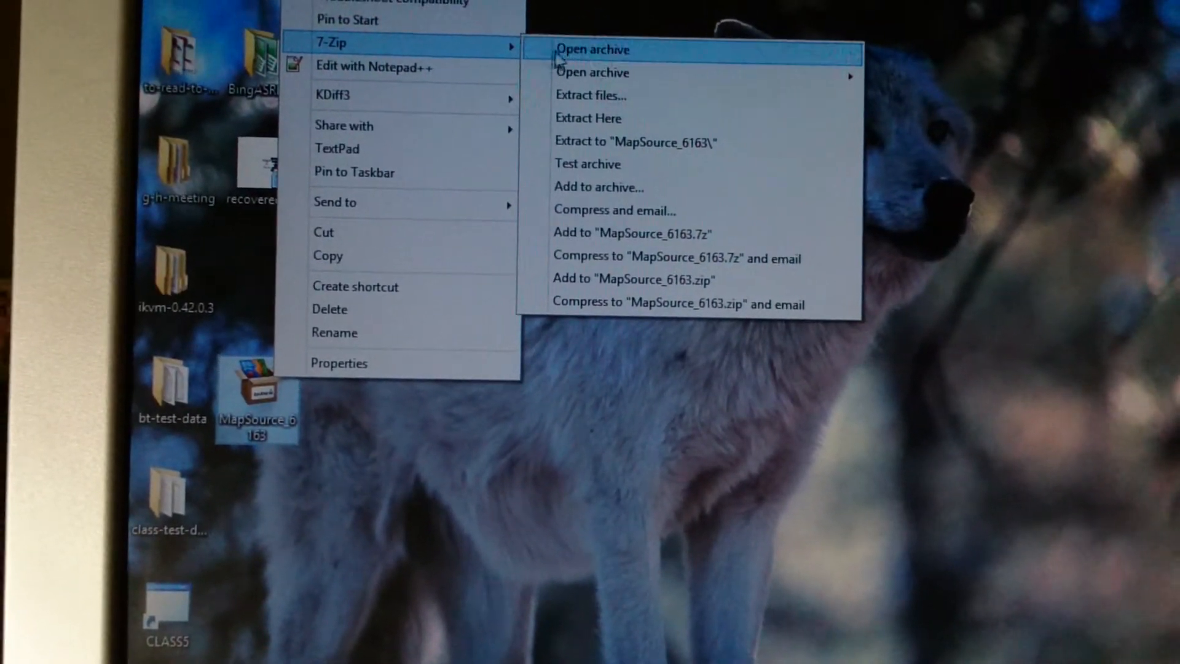
mouse_move(577, 111)
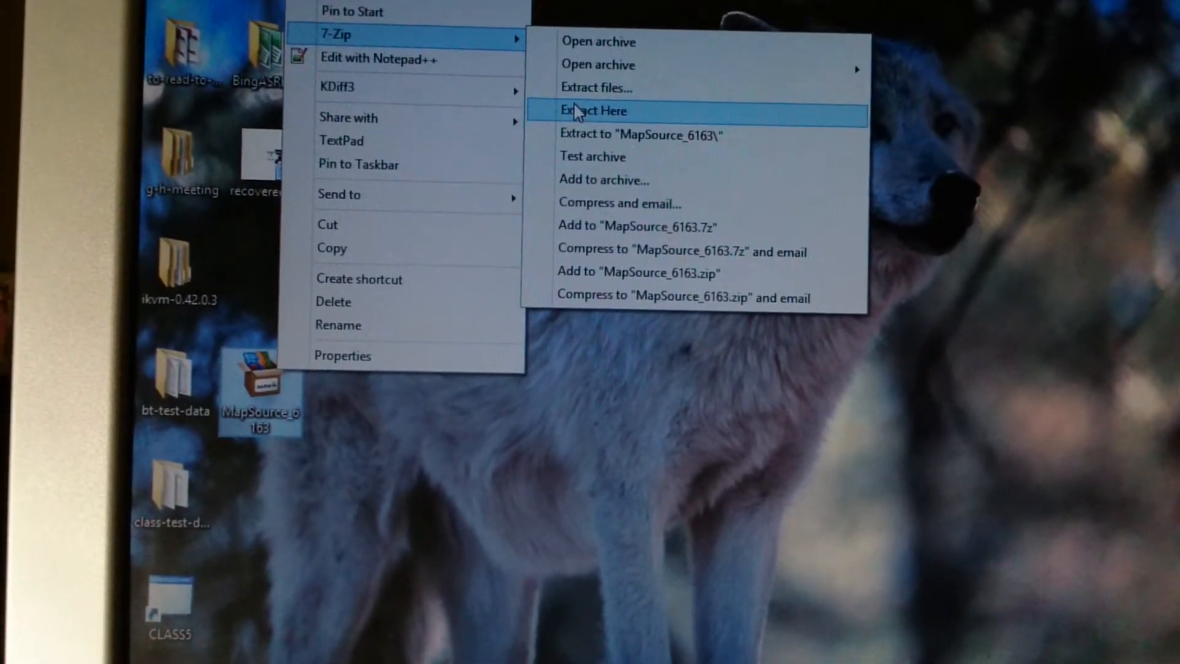
click(593, 111)
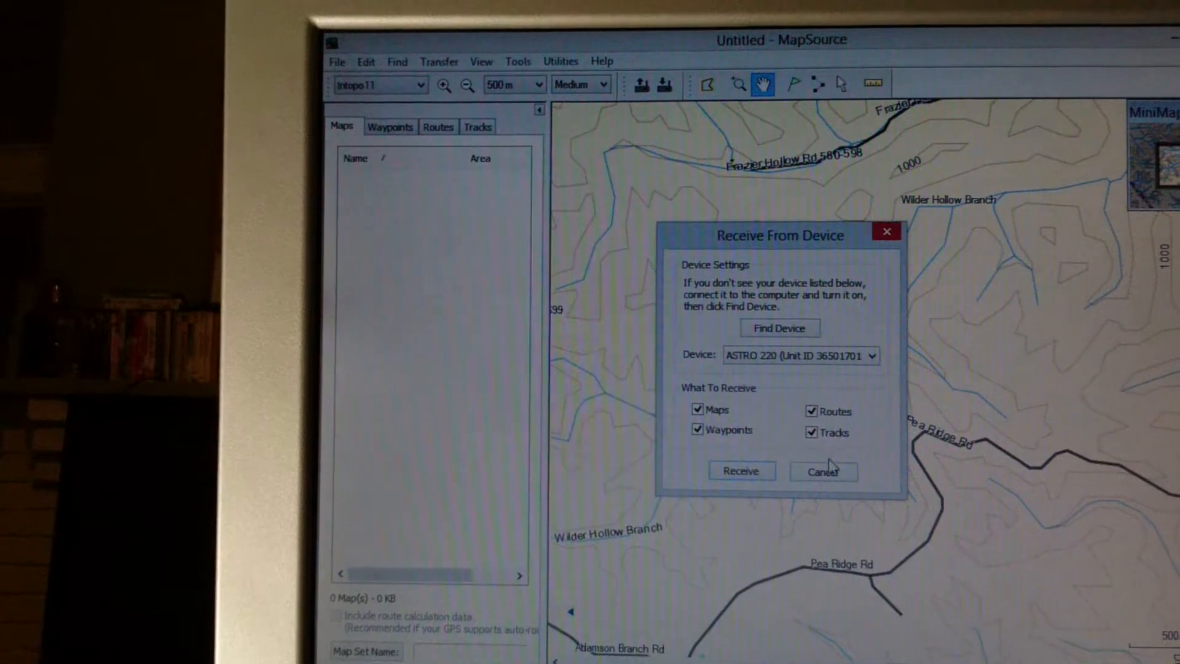
Step: Dismiss the old dialog and start Transfer > Receive From Device for the ASTRO 220
click(824, 470)
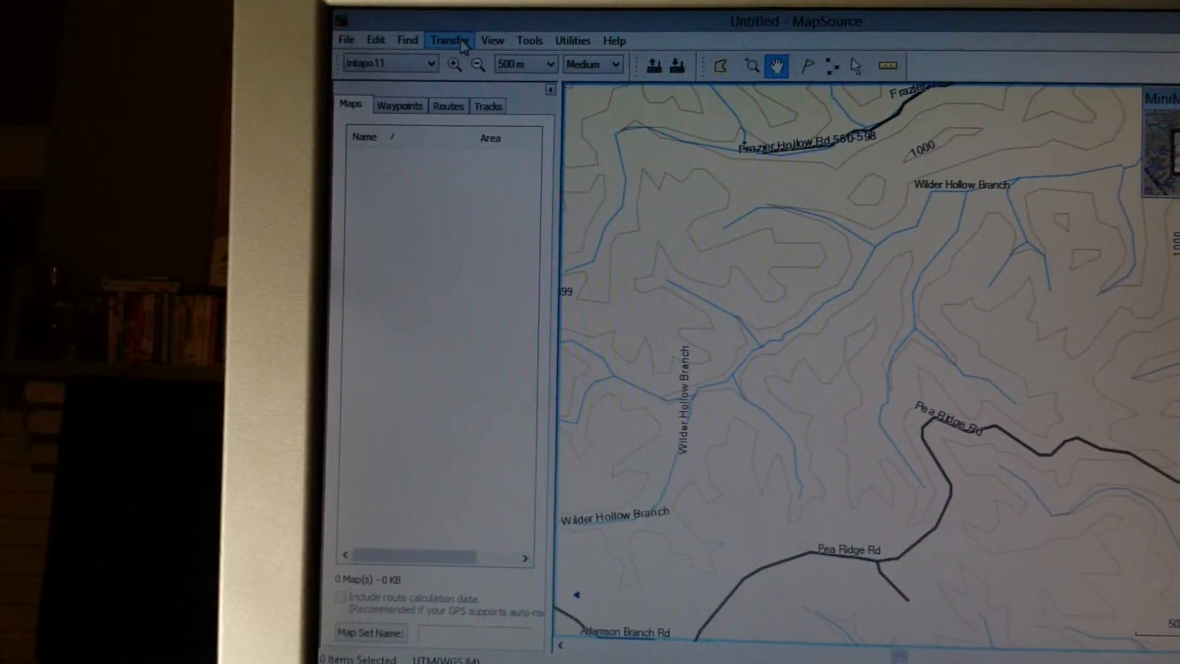
click(450, 39)
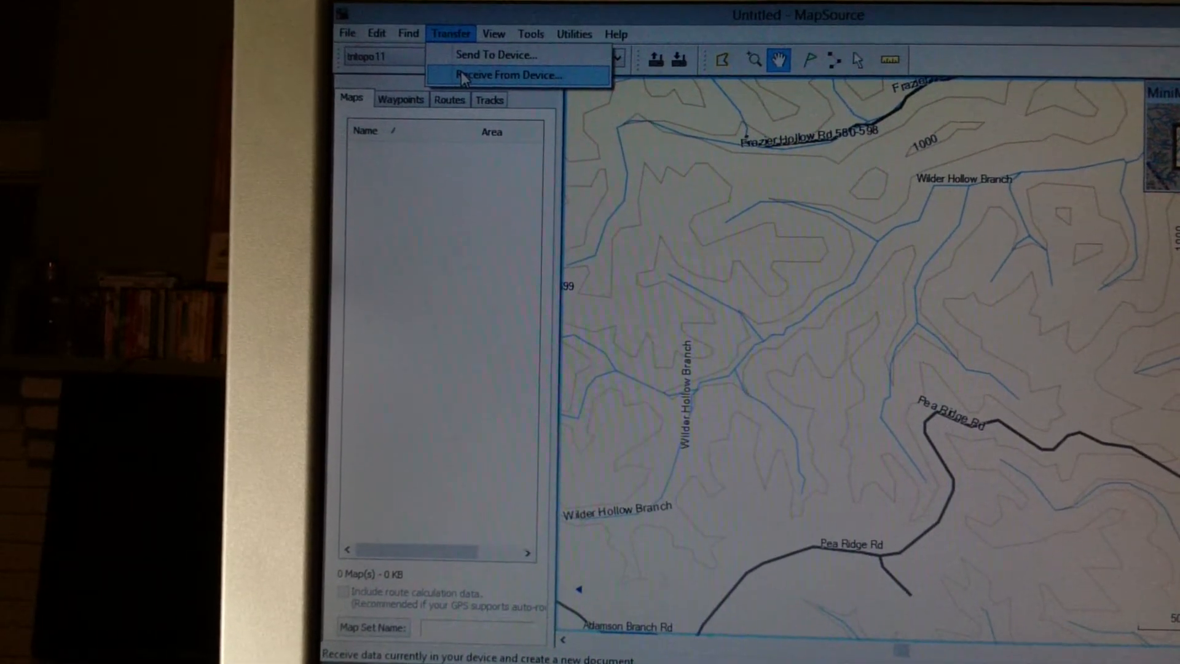
click(504, 73)
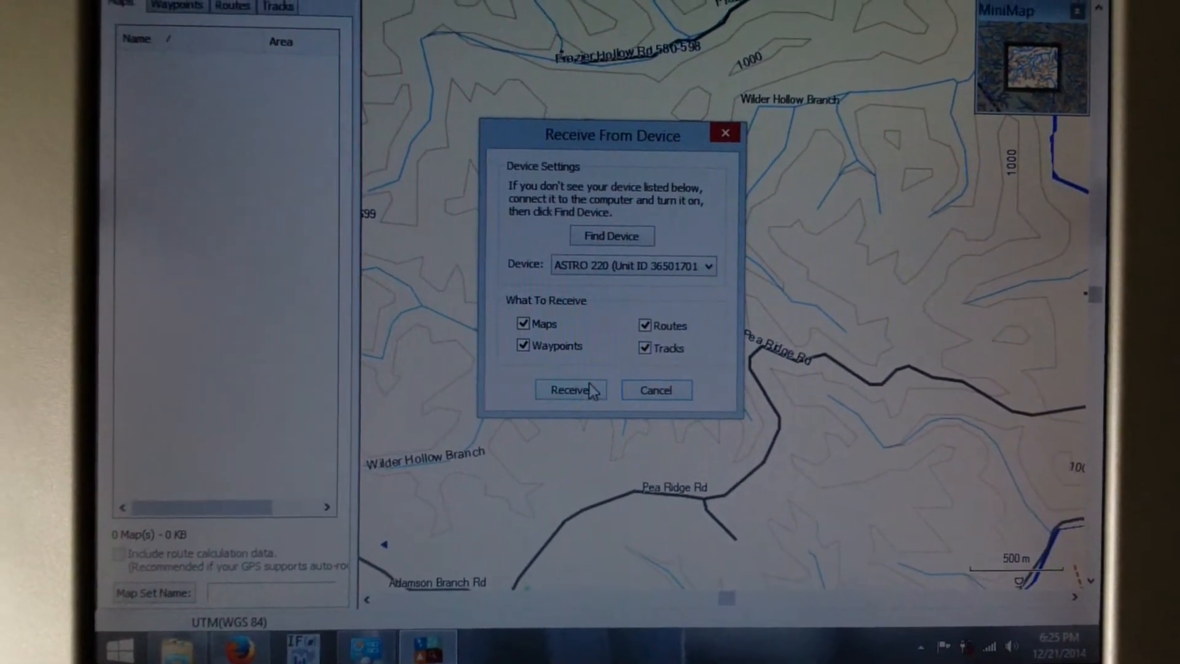
Step: Receive maps, waypoints, routes and 13 tracks from the ASTRO 220 and acknowledge completion
click(568, 390)
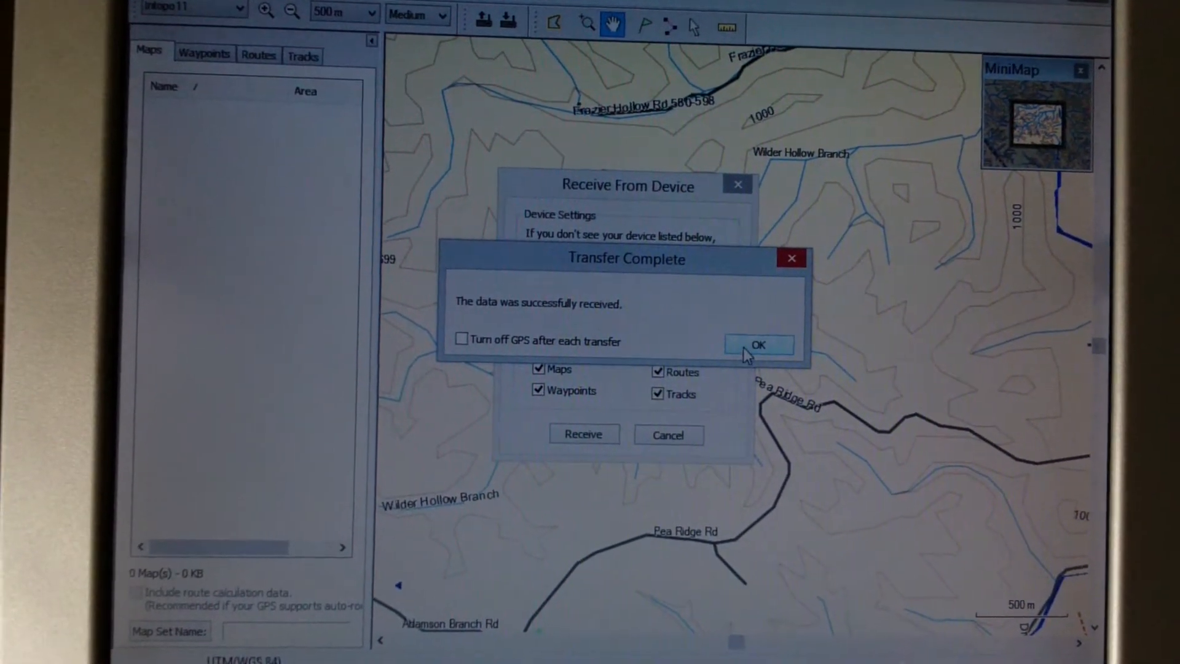
click(760, 344)
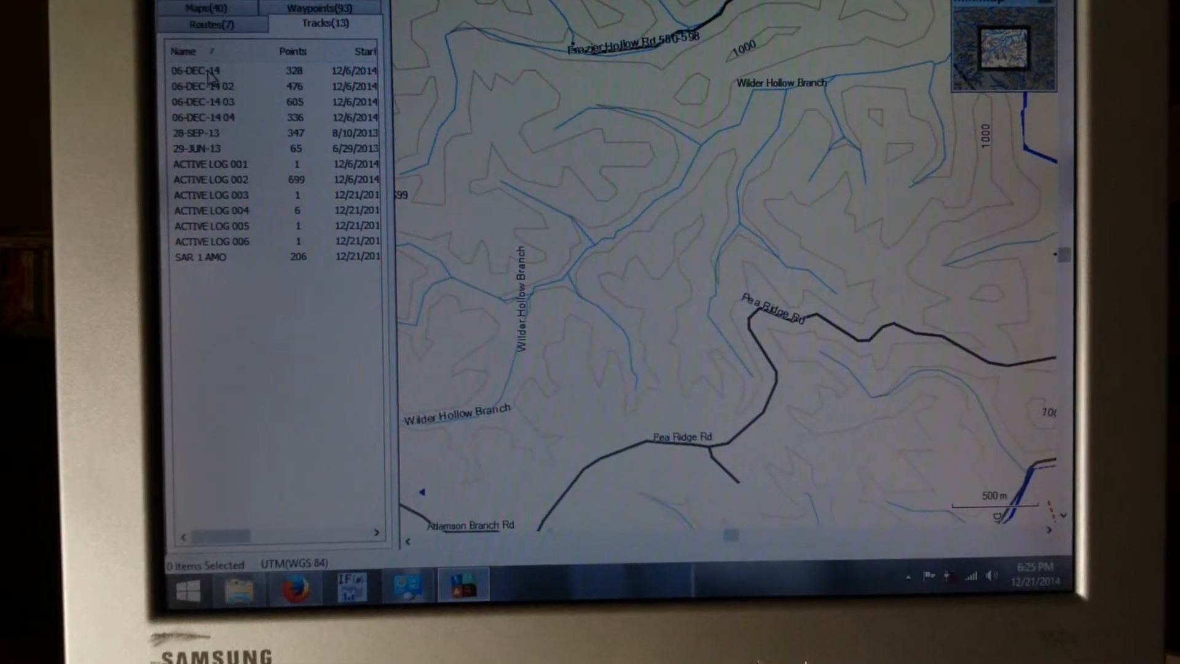
Step: Select the SAR 1 AMO dog collar track (206 points, 449 m) in the Tracks list
click(209, 86)
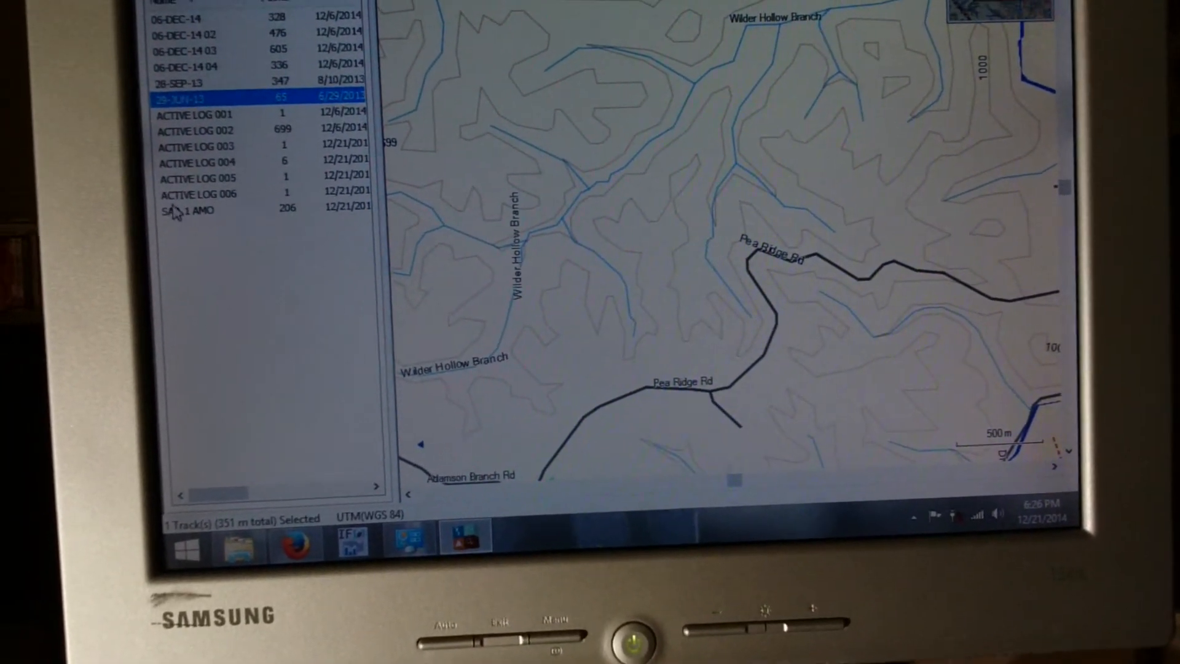
click(181, 211)
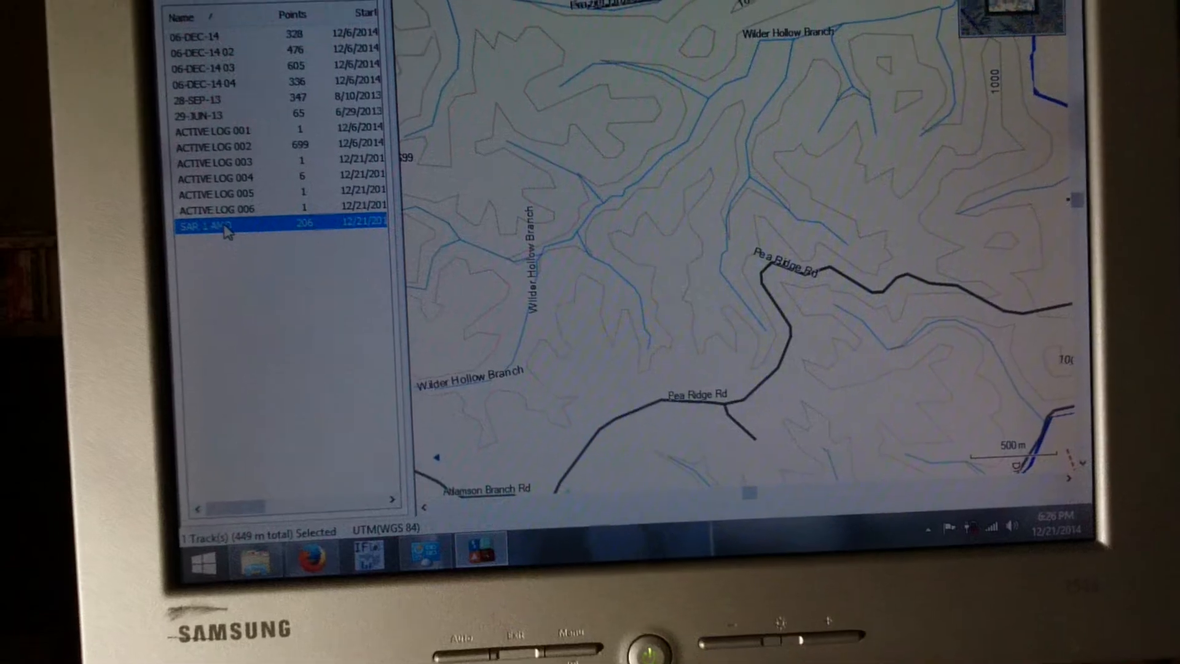